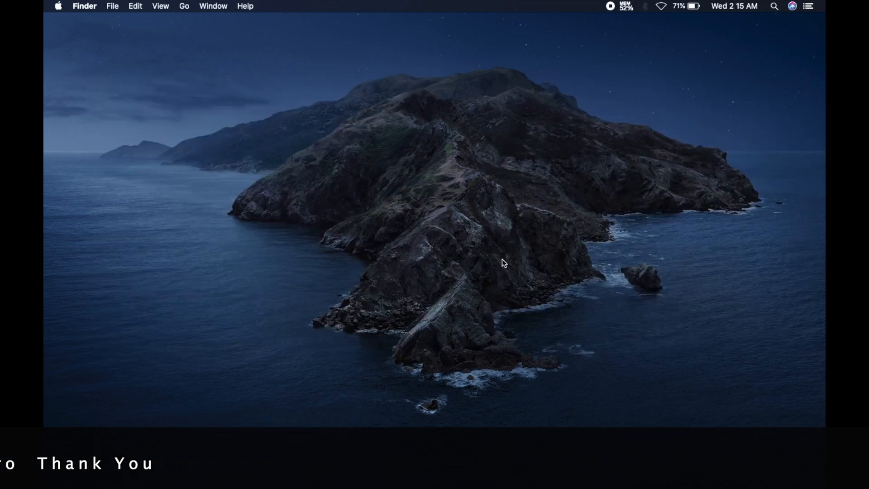
mouse_move(668, 43)
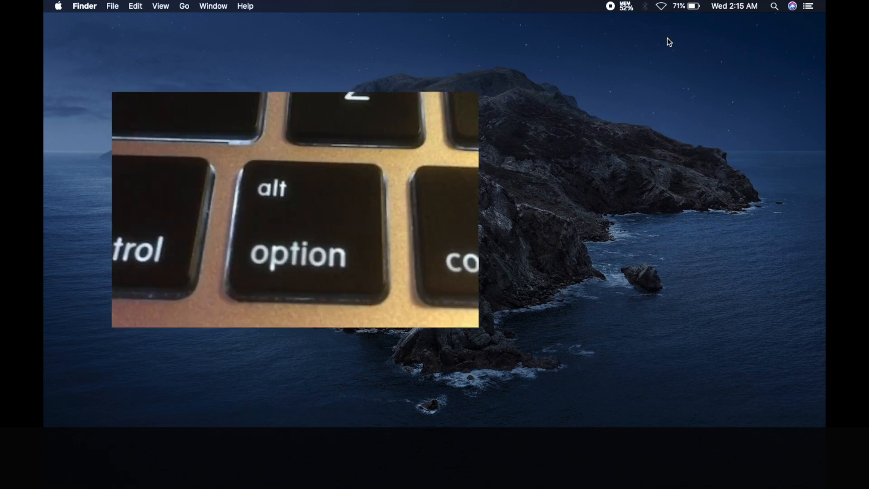
Show About This Mac from the Apple menu, revealing macOS Catalina 10.15.4.
click(682, 6)
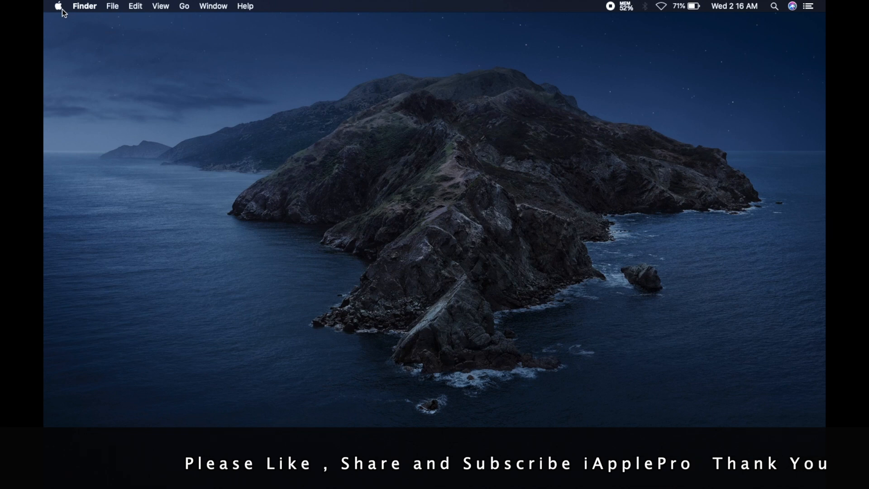
click(58, 7)
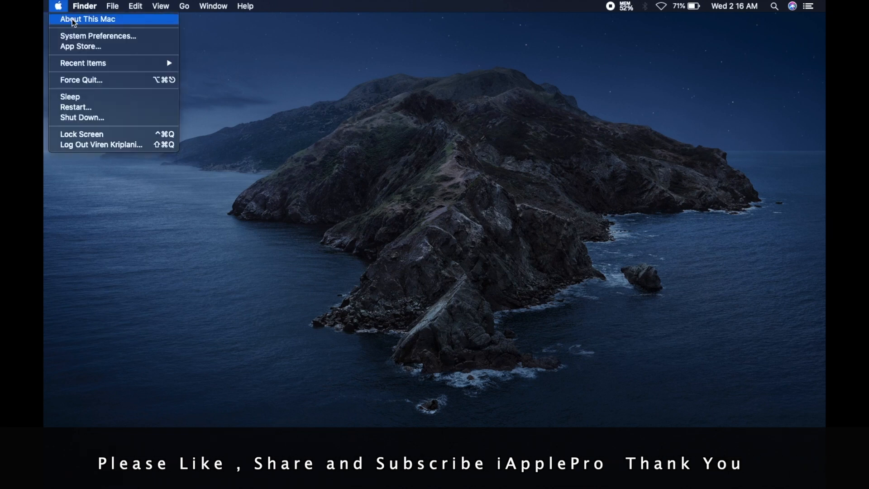
click(87, 19)
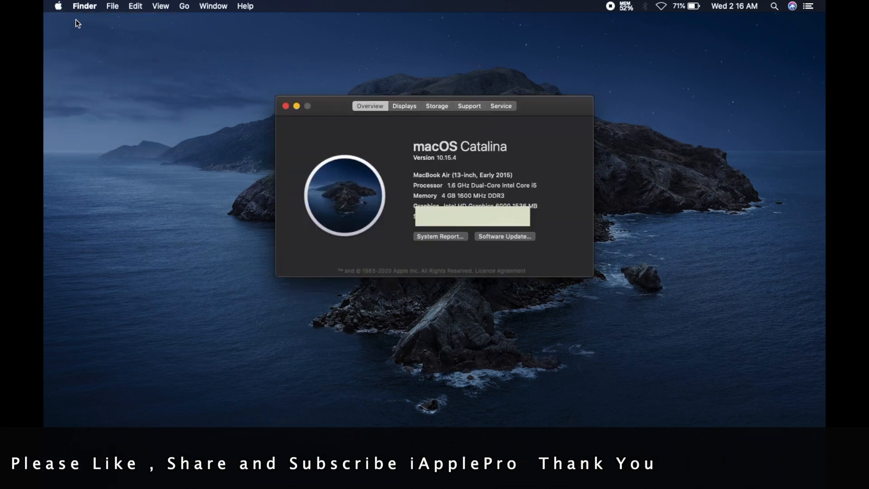
mouse_move(419, 253)
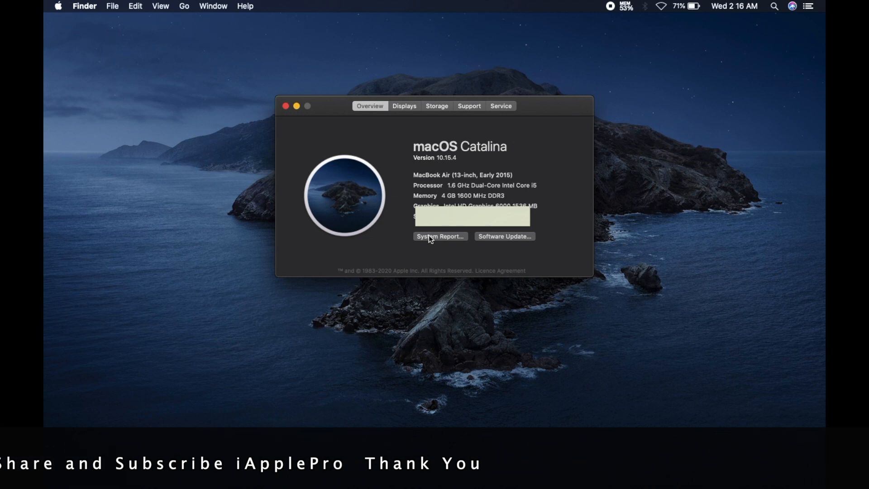
View the System Report's Power section showing 420 battery cycles and Normal condition.
click(440, 236)
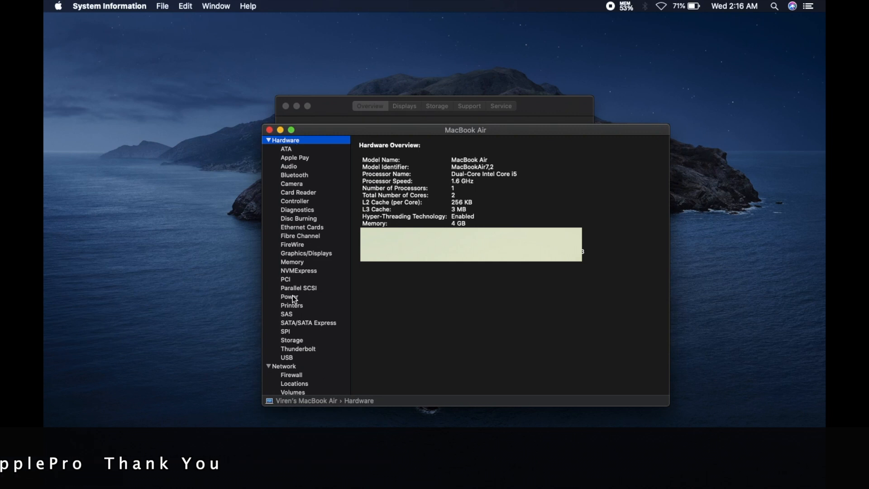
click(290, 296)
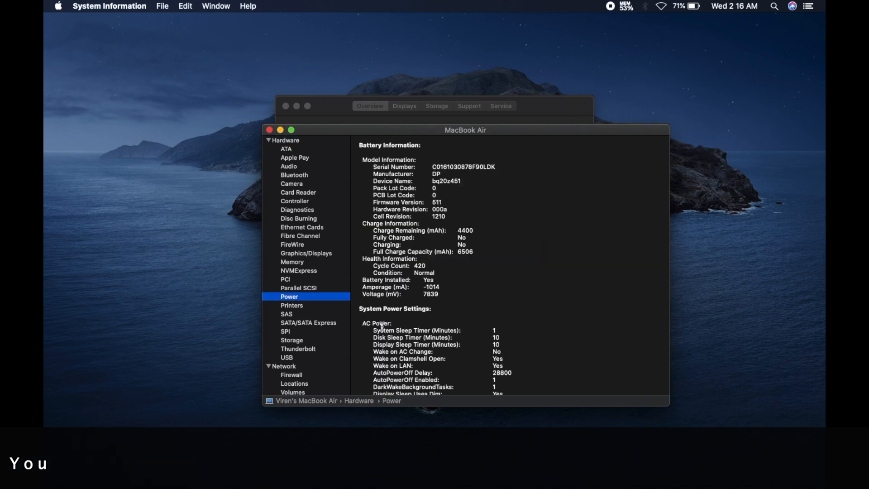
mouse_move(363, 254)
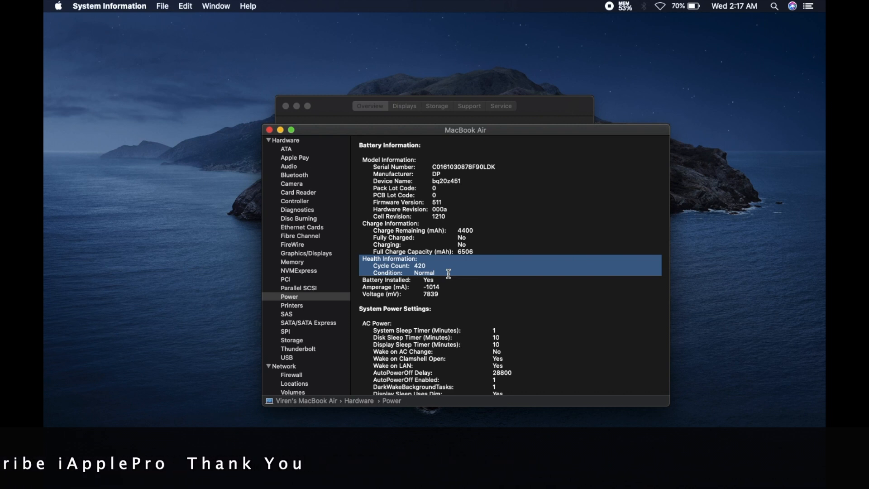
click(267, 130)
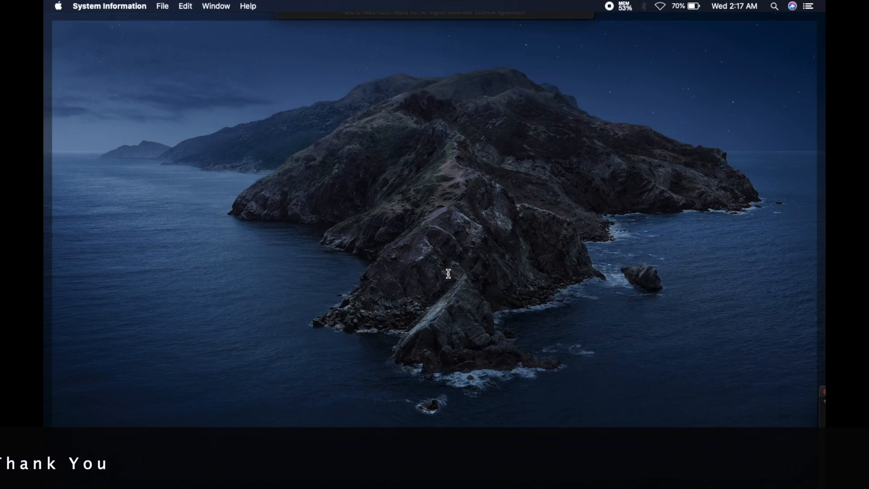